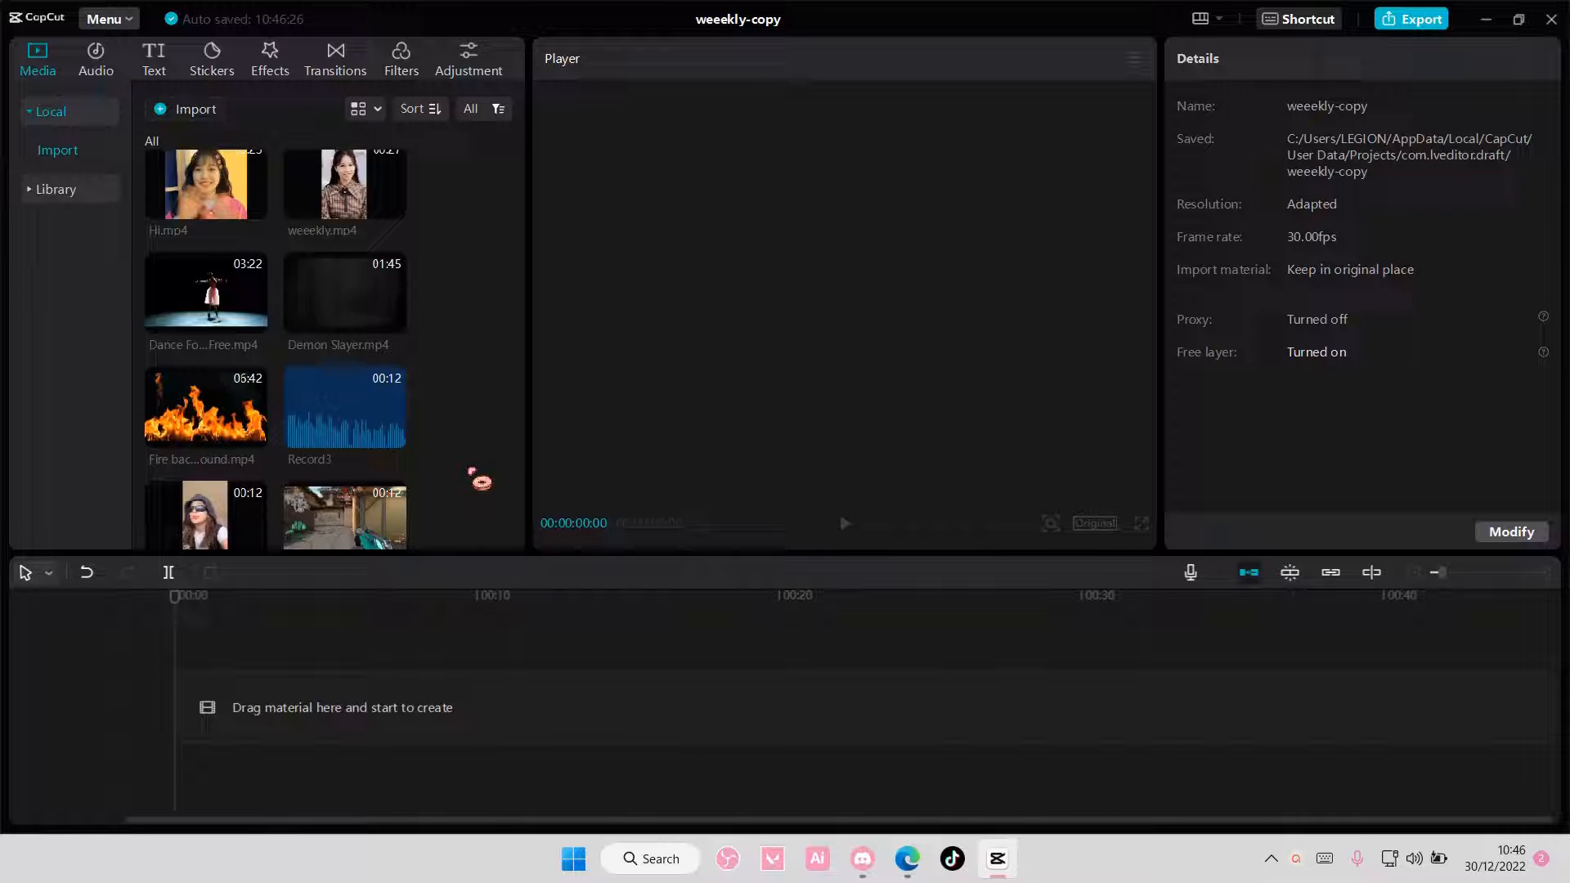
mouse_move(480, 469)
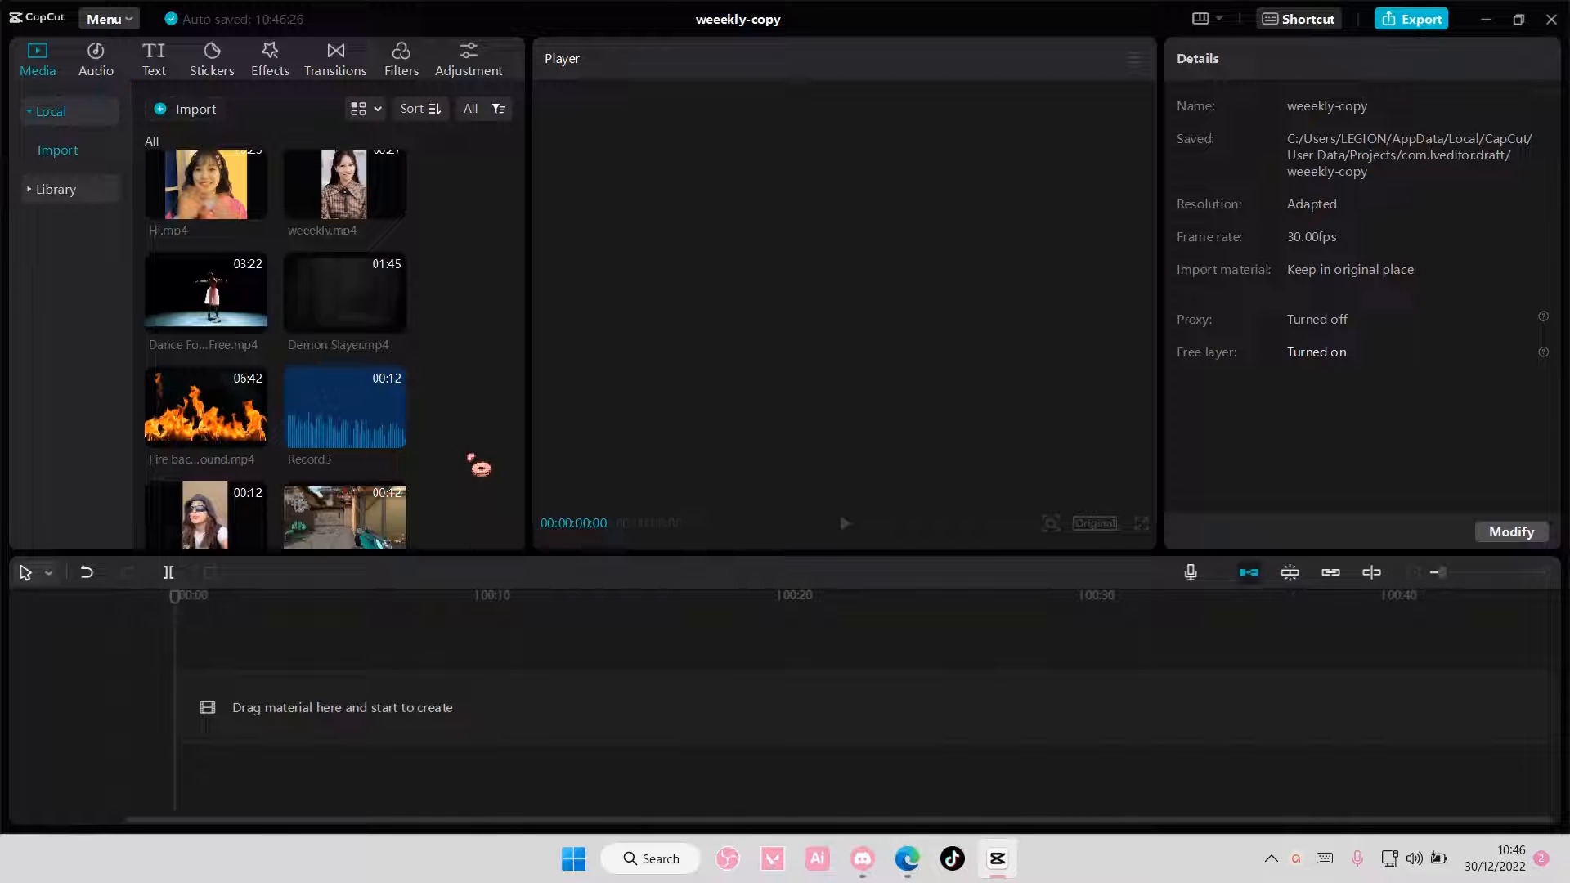
- Place weekly.mp4 on the main track and Dance.mp4 on a second track above it
drag(343, 185, 400, 706)
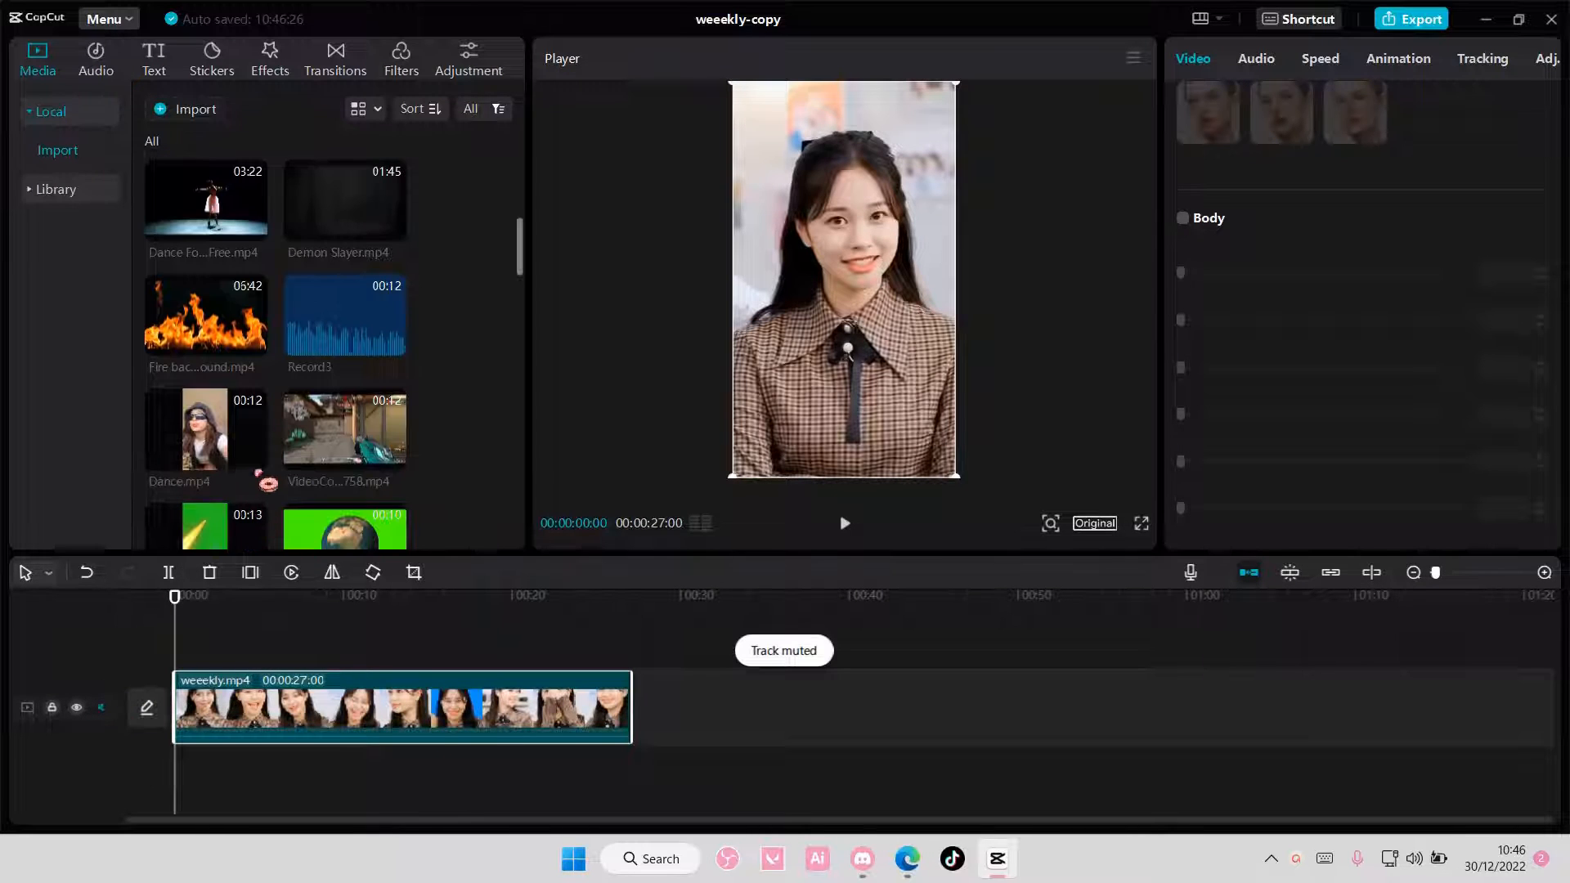
drag(206, 427, 270, 658)
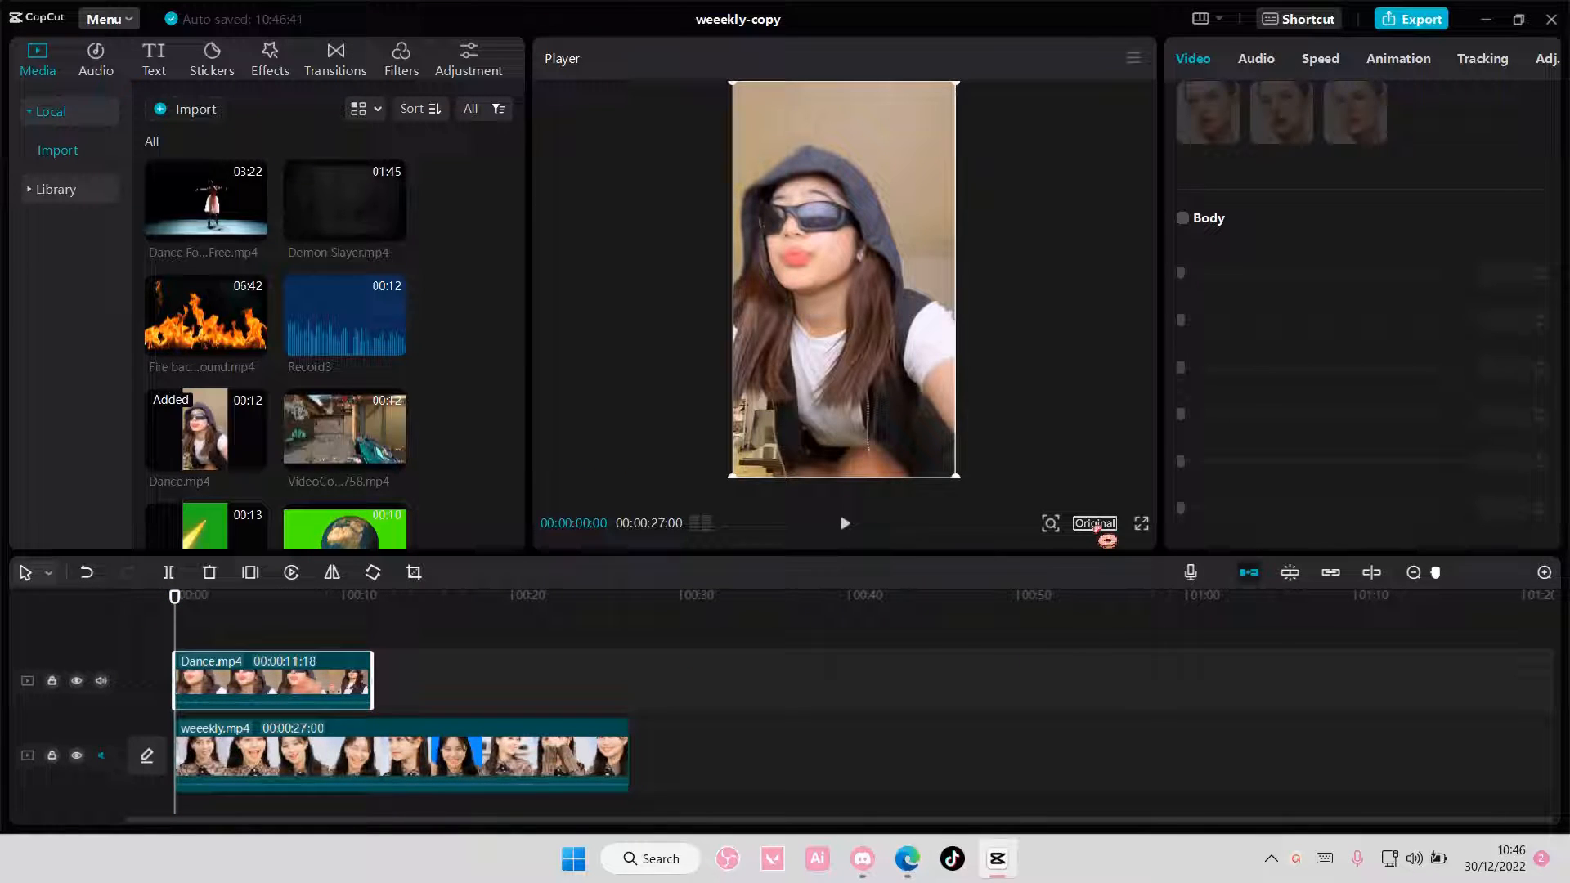
- Position Dance on the left half of the frame and weekly on the right half
click(1094, 523)
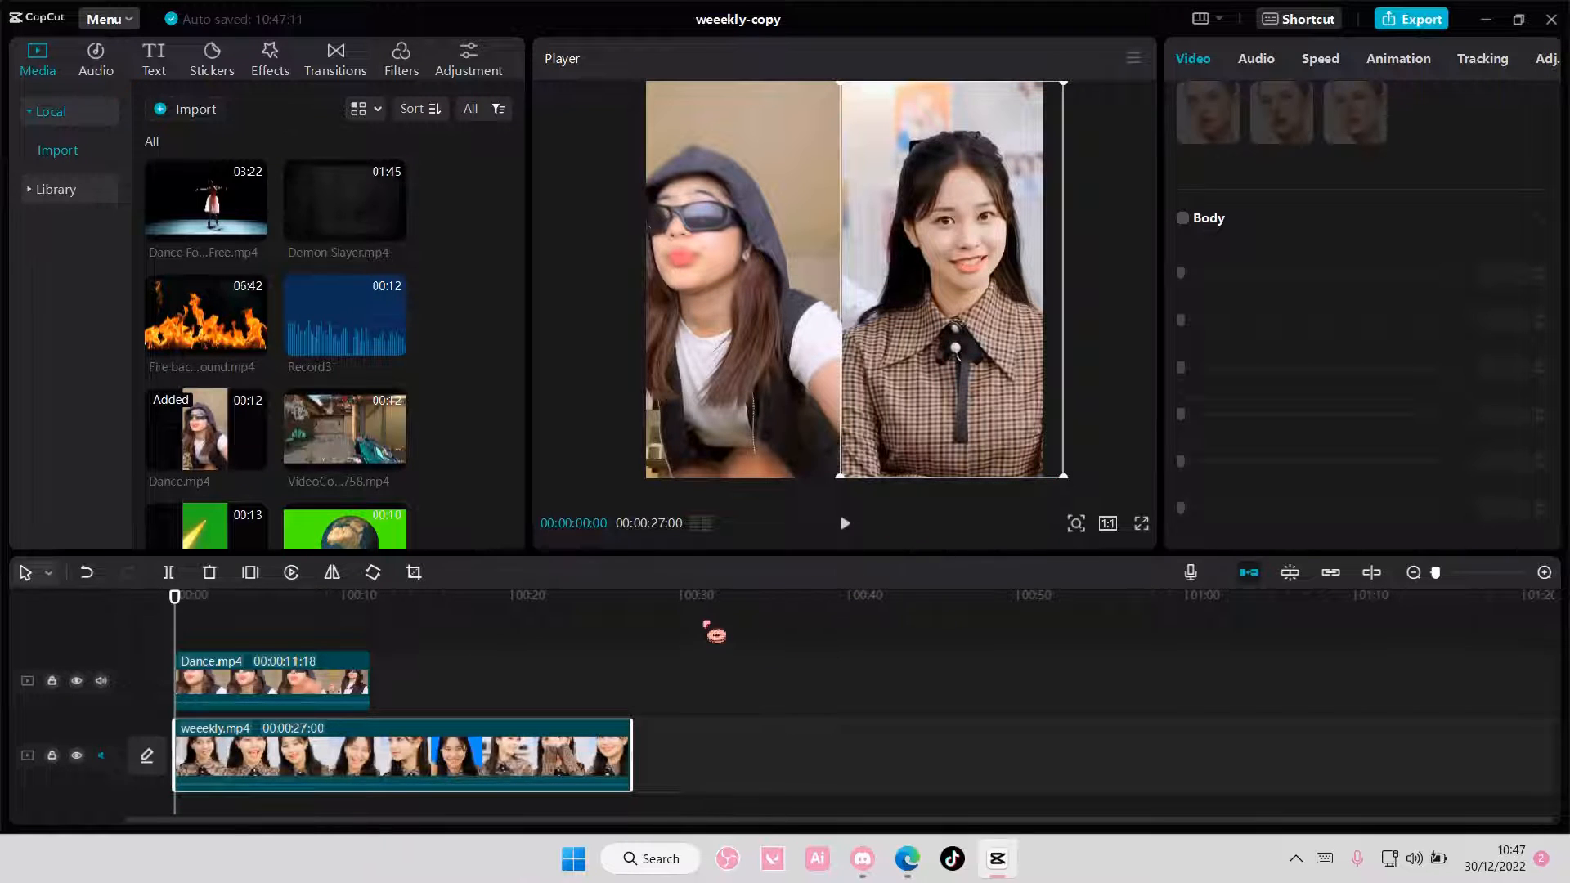
- Mute the Dance track, trim weekly to about eleven seconds to match, and play the split-screen
click(100, 680)
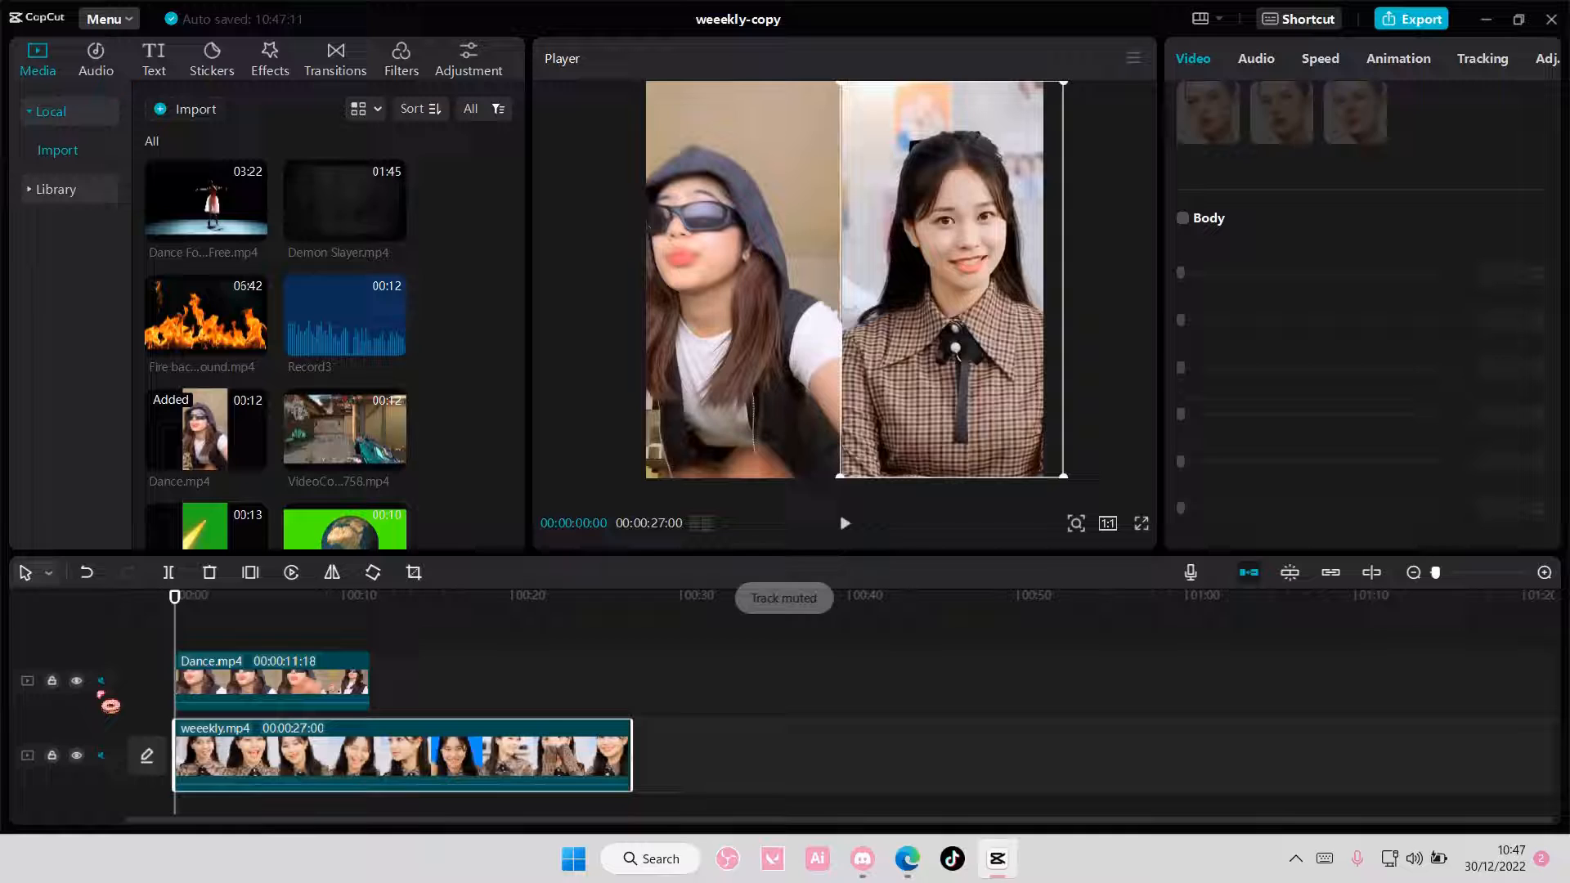
click(401, 755)
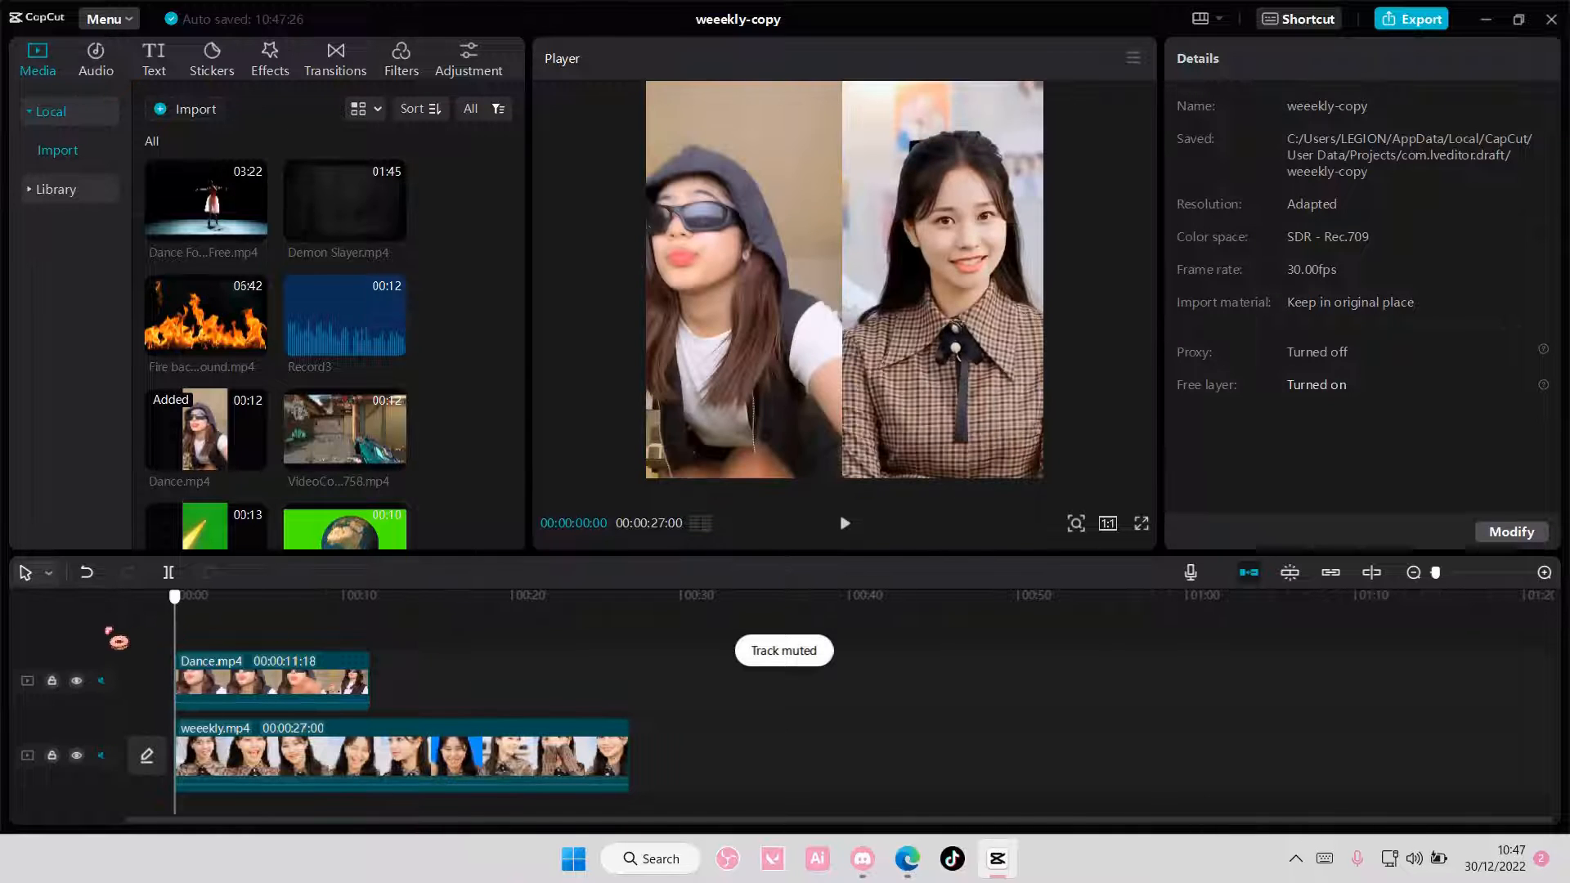
click(400, 756)
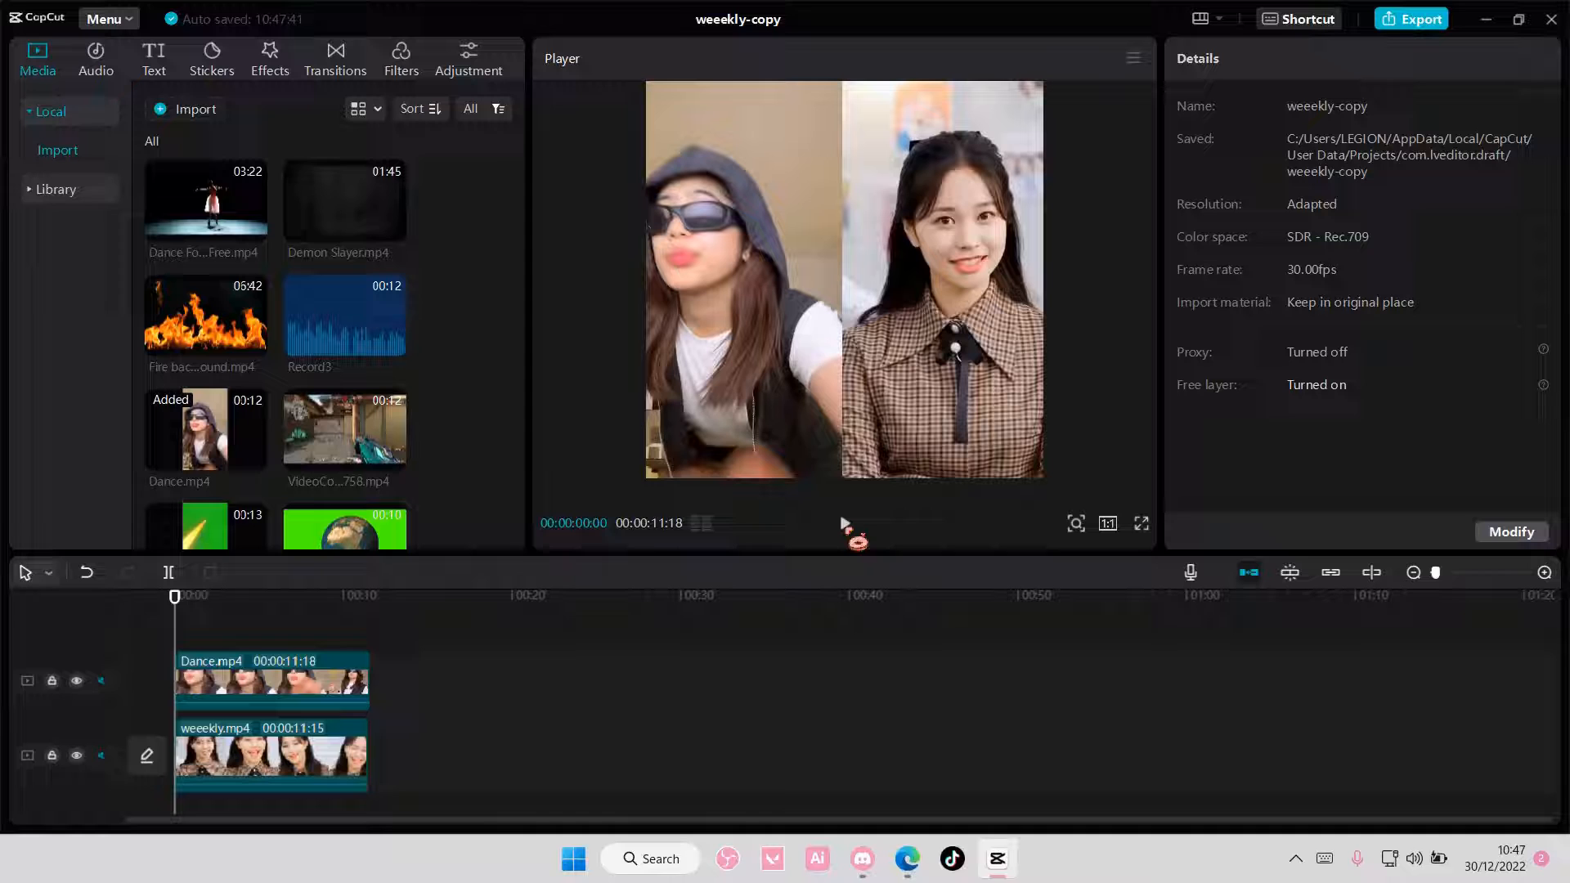
click(844, 524)
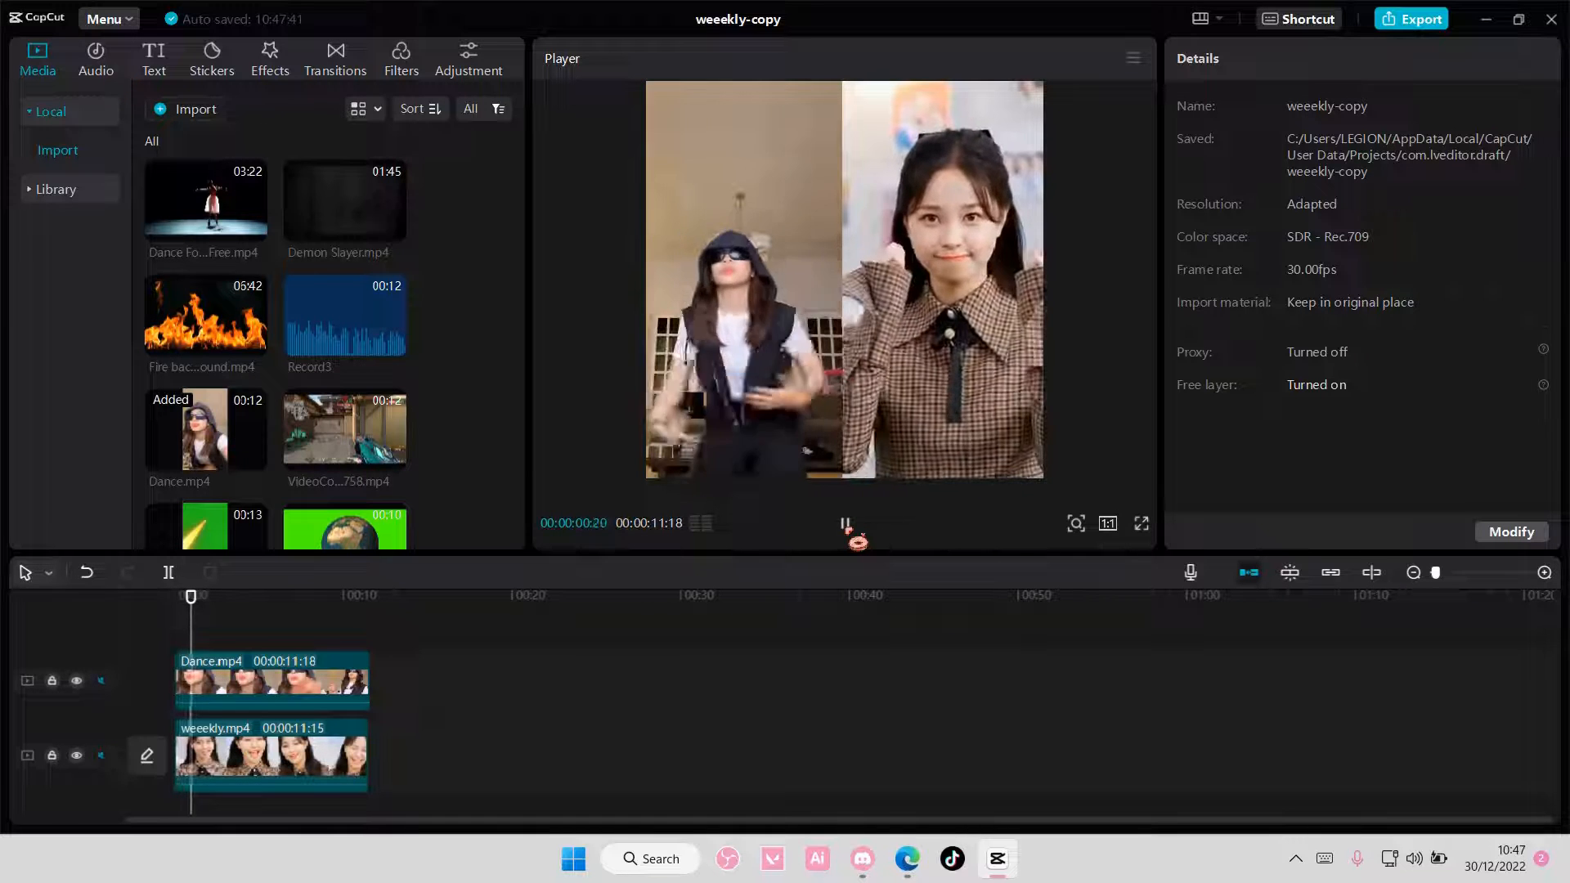